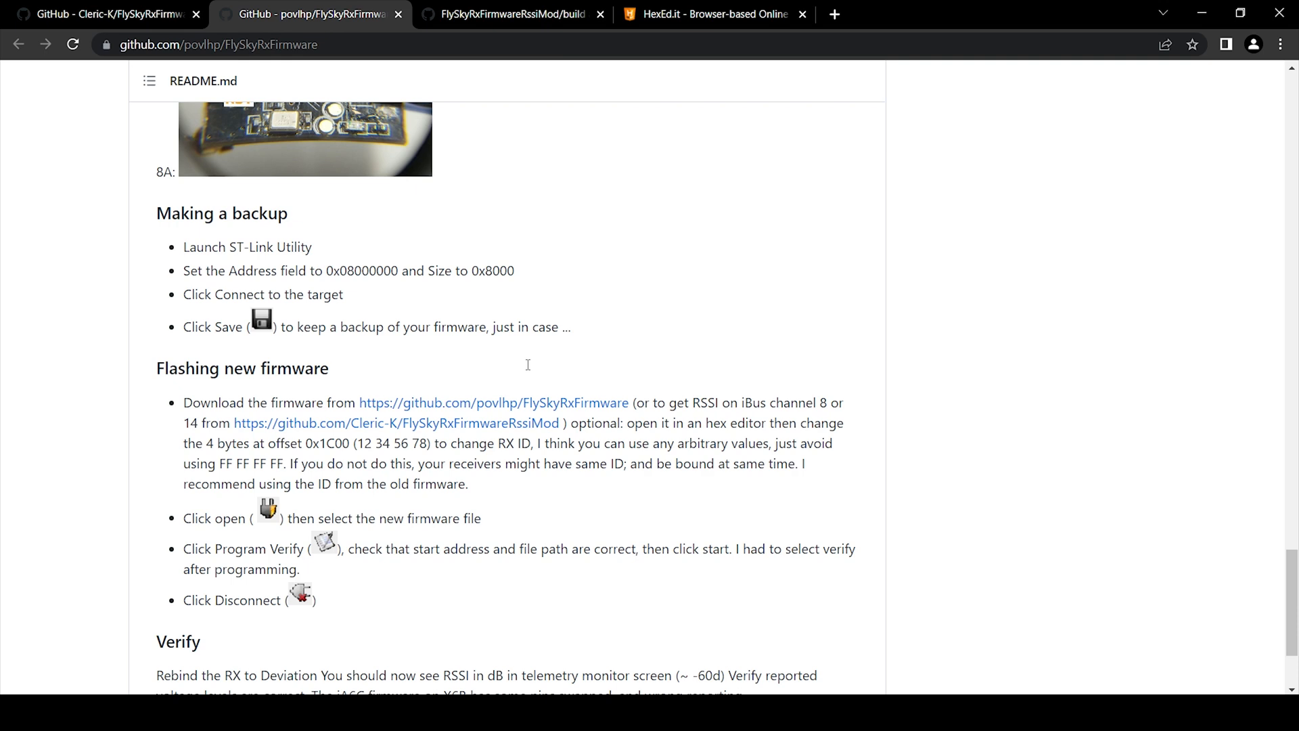
- Leave the GitHub flashing instructions and switch to the HexEd.it online hex editor
left_click(711, 14)
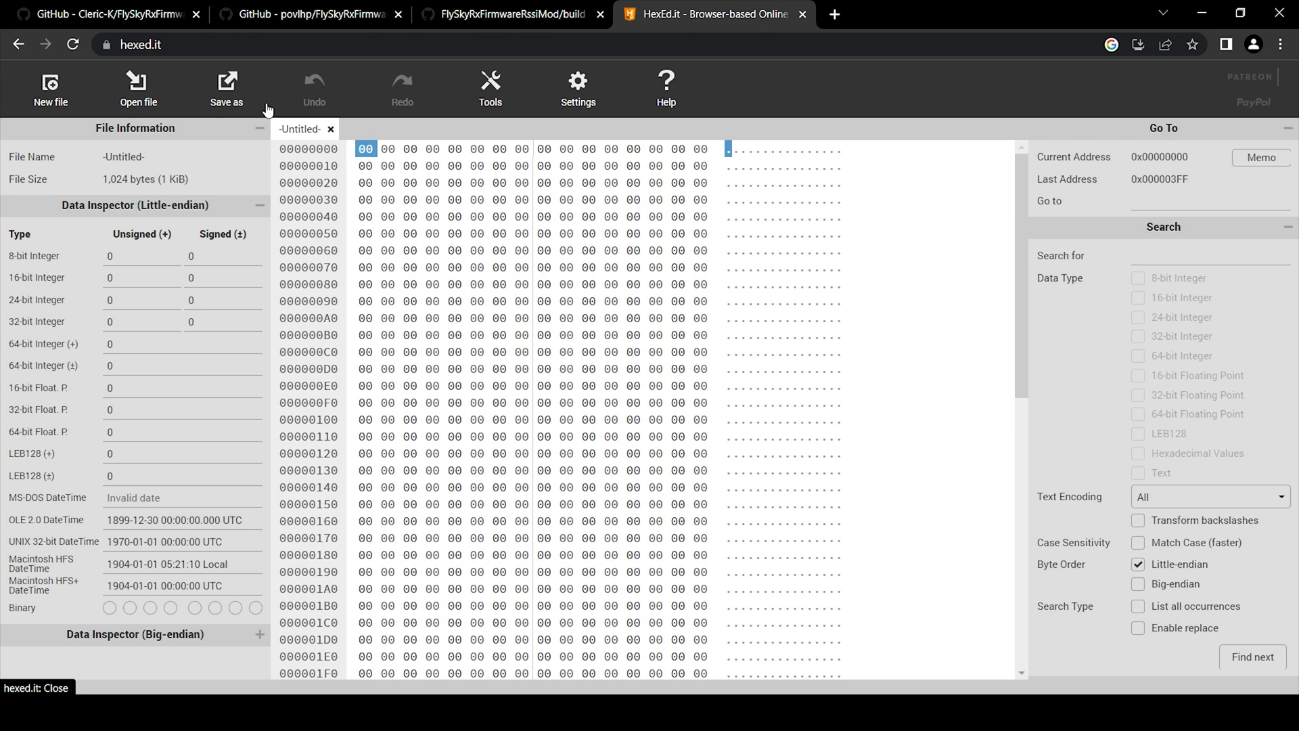
- Load the 32 KB IA10B_rssi_ch14.bin firmware from the Recorded folder
left_click(49, 89)
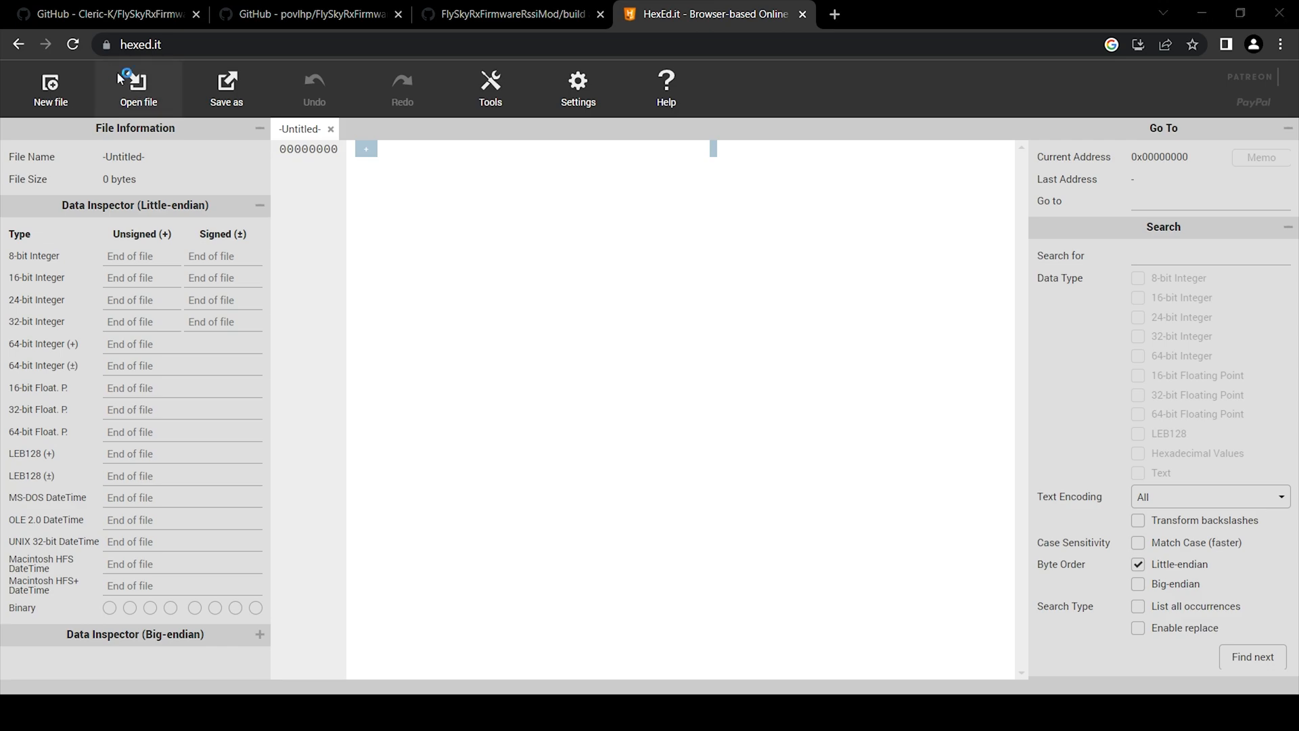
left_click(137, 89)
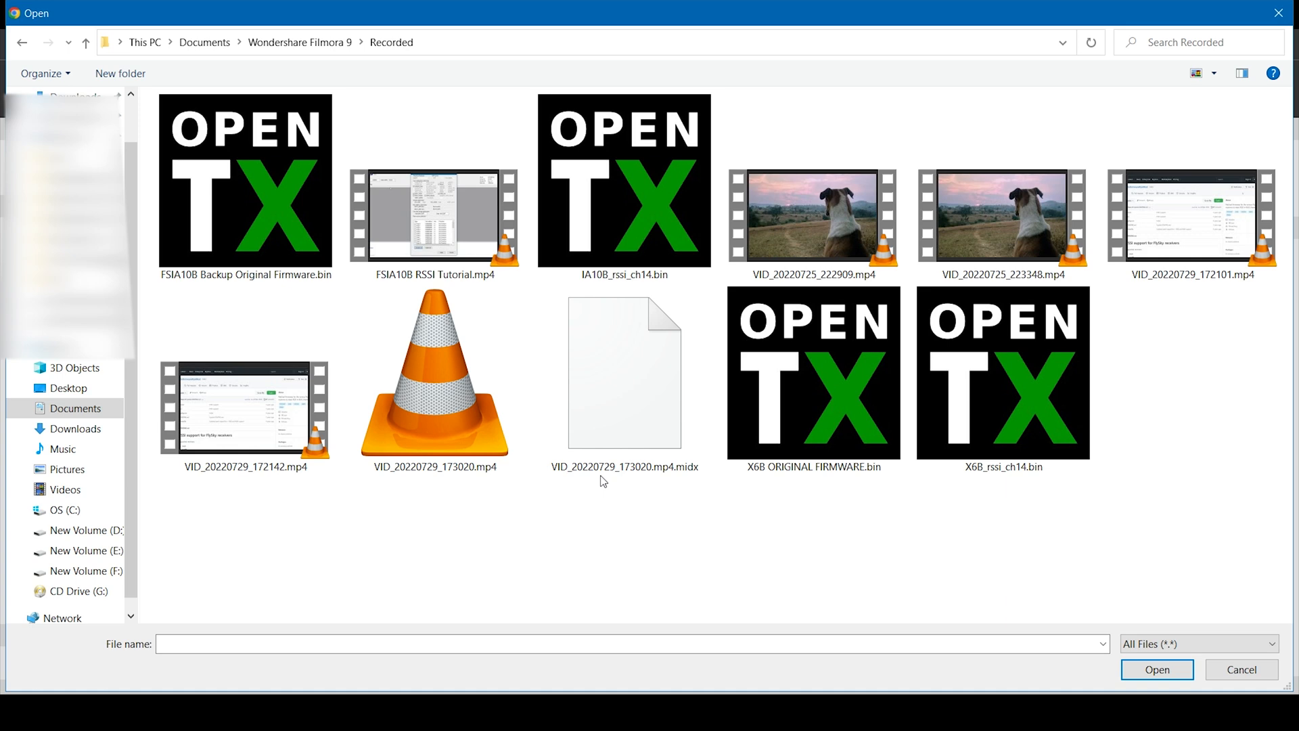
left_click(623, 179)
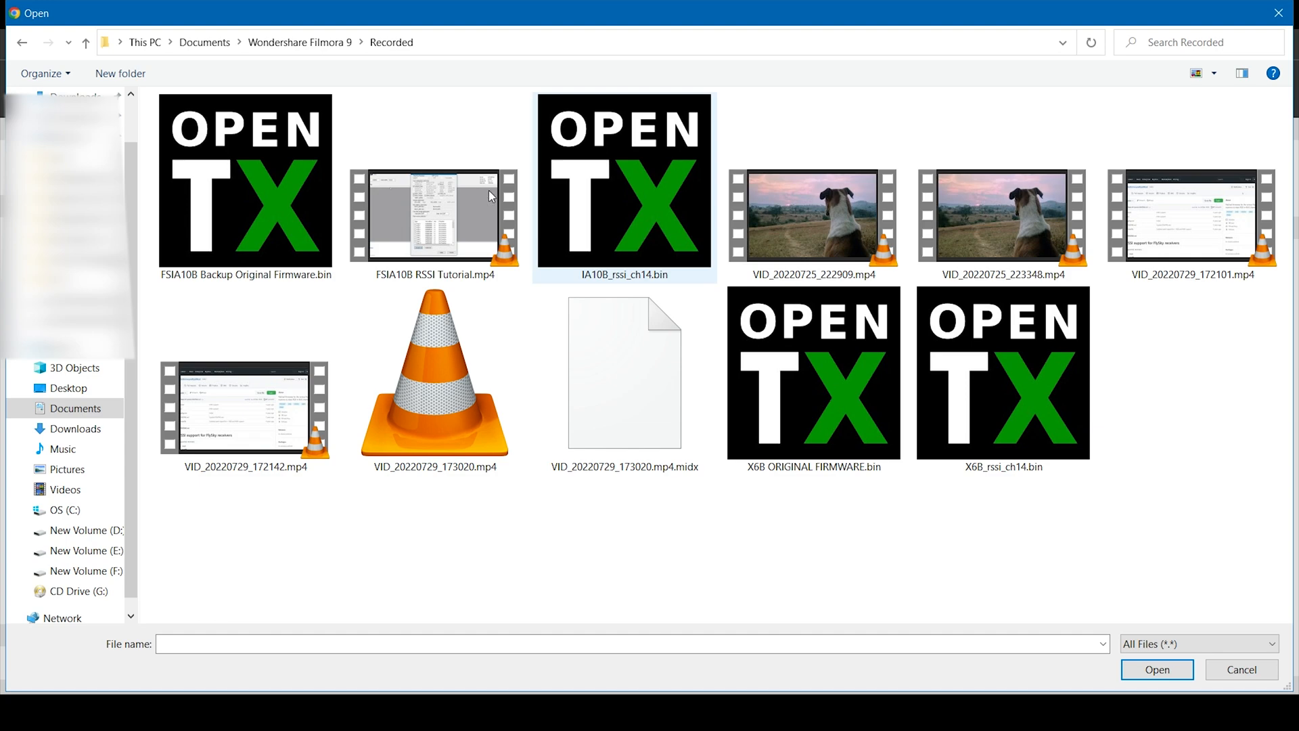
left_click(1156, 669)
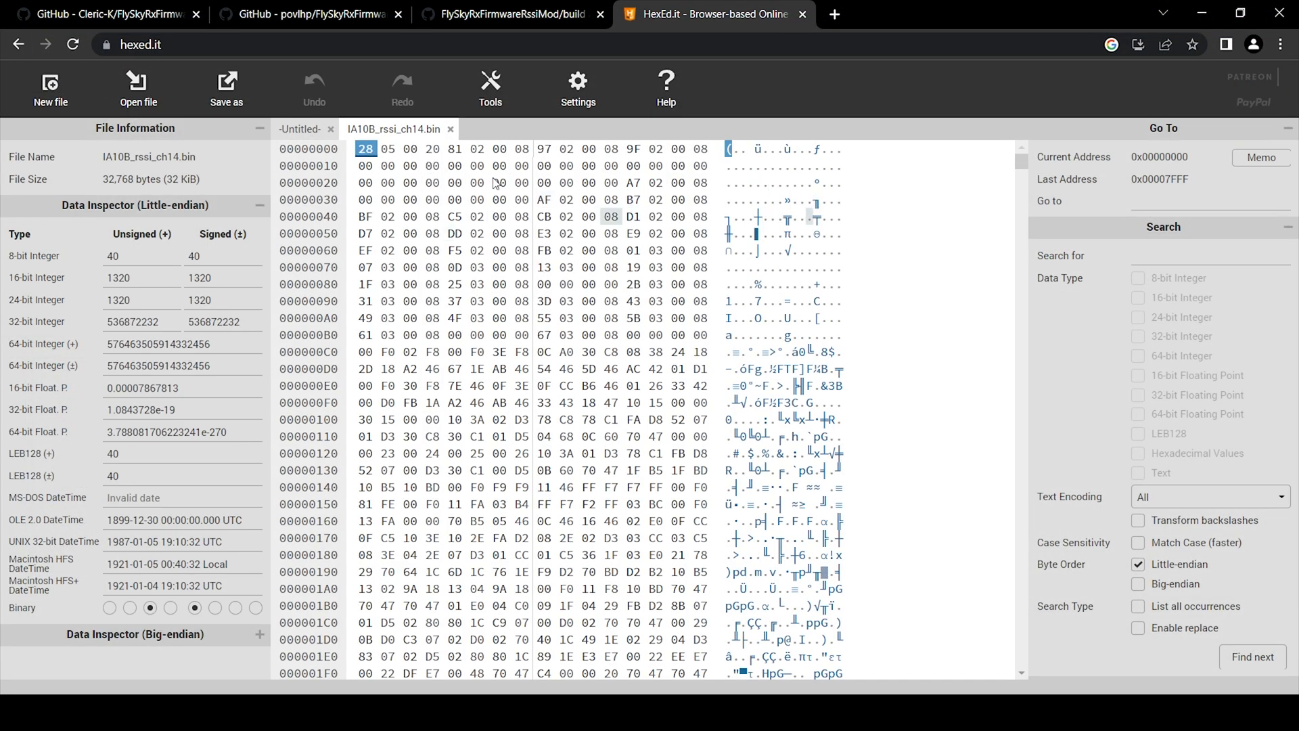
- Back in the povlhp README, select and copy the receiver ID offset 0x1C00
left_click(307, 14)
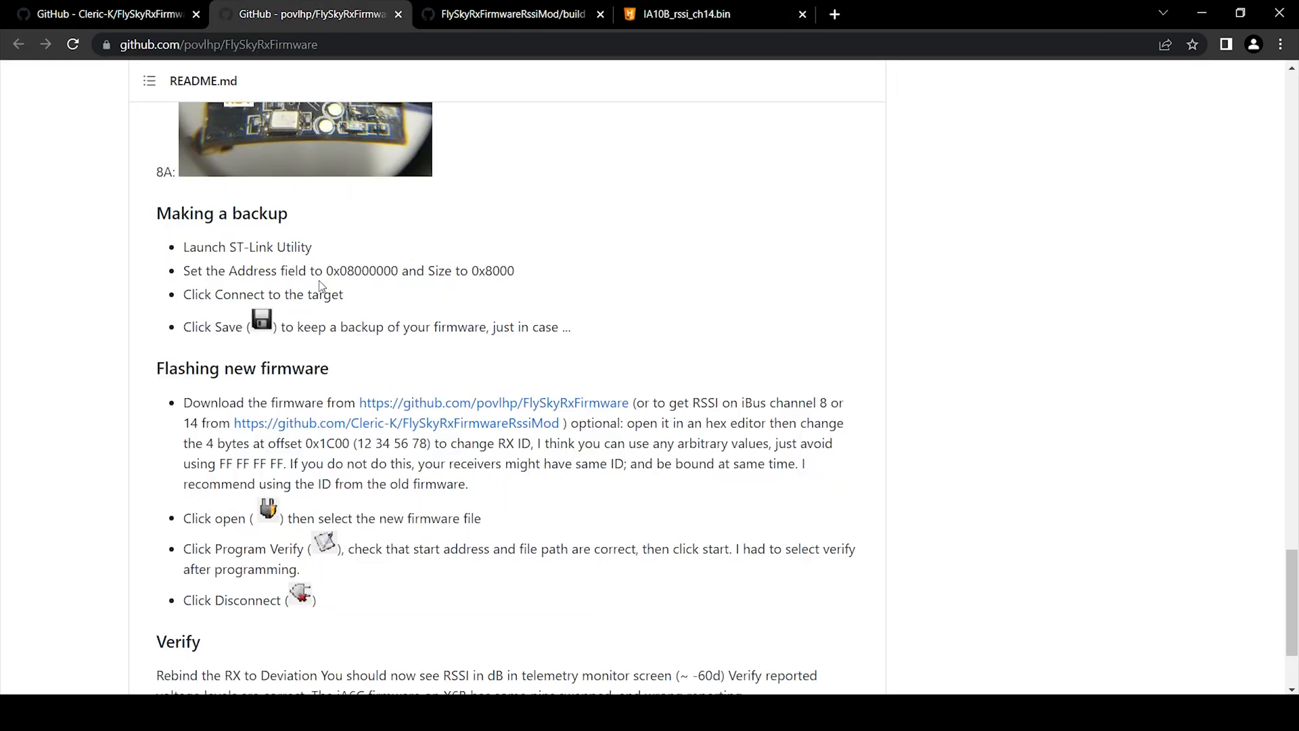
mouse_move(377, 451)
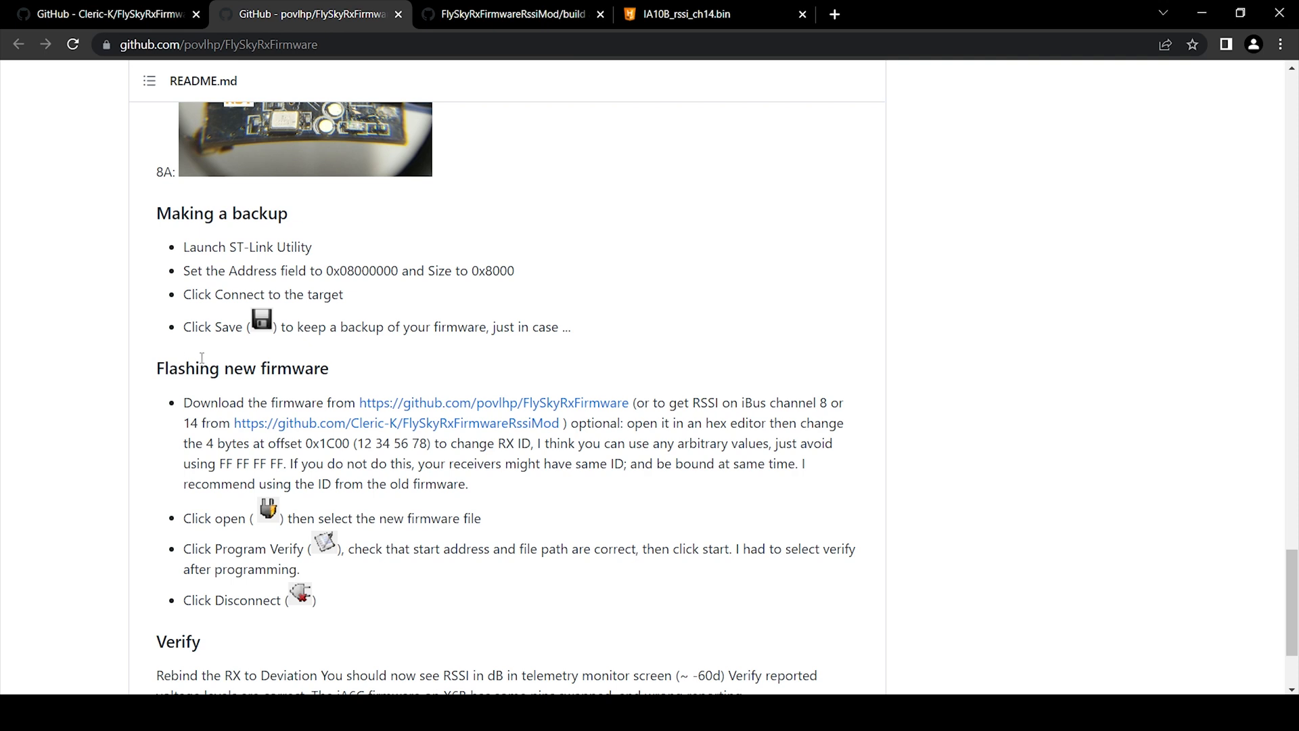
mouse_move(238, 358)
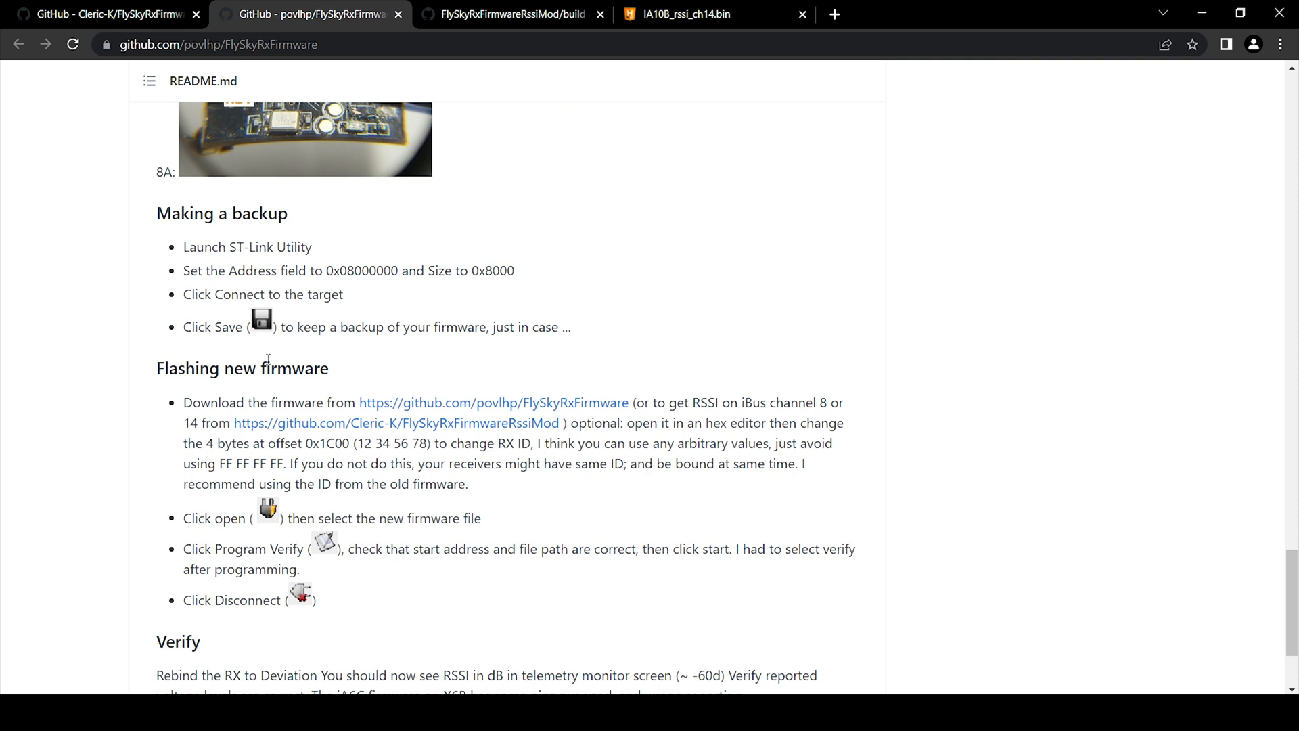
double_click(326, 443)
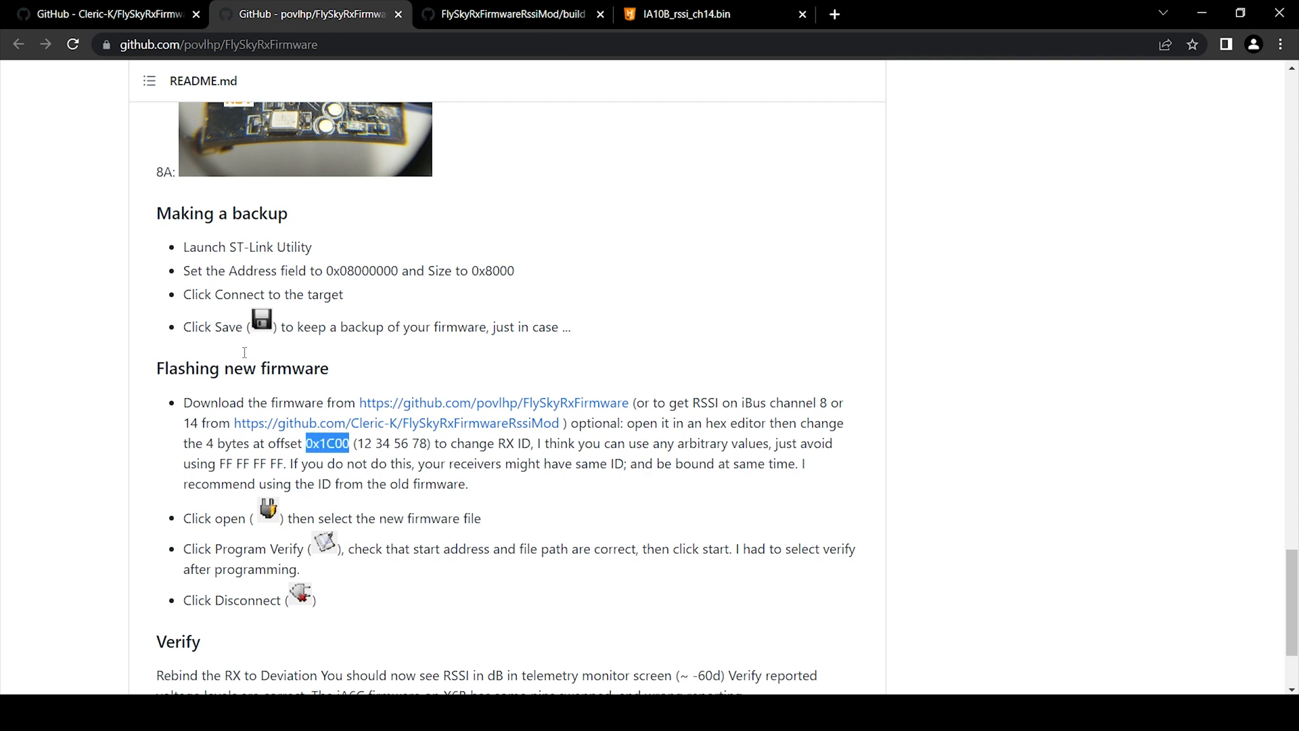
right_click(328, 443)
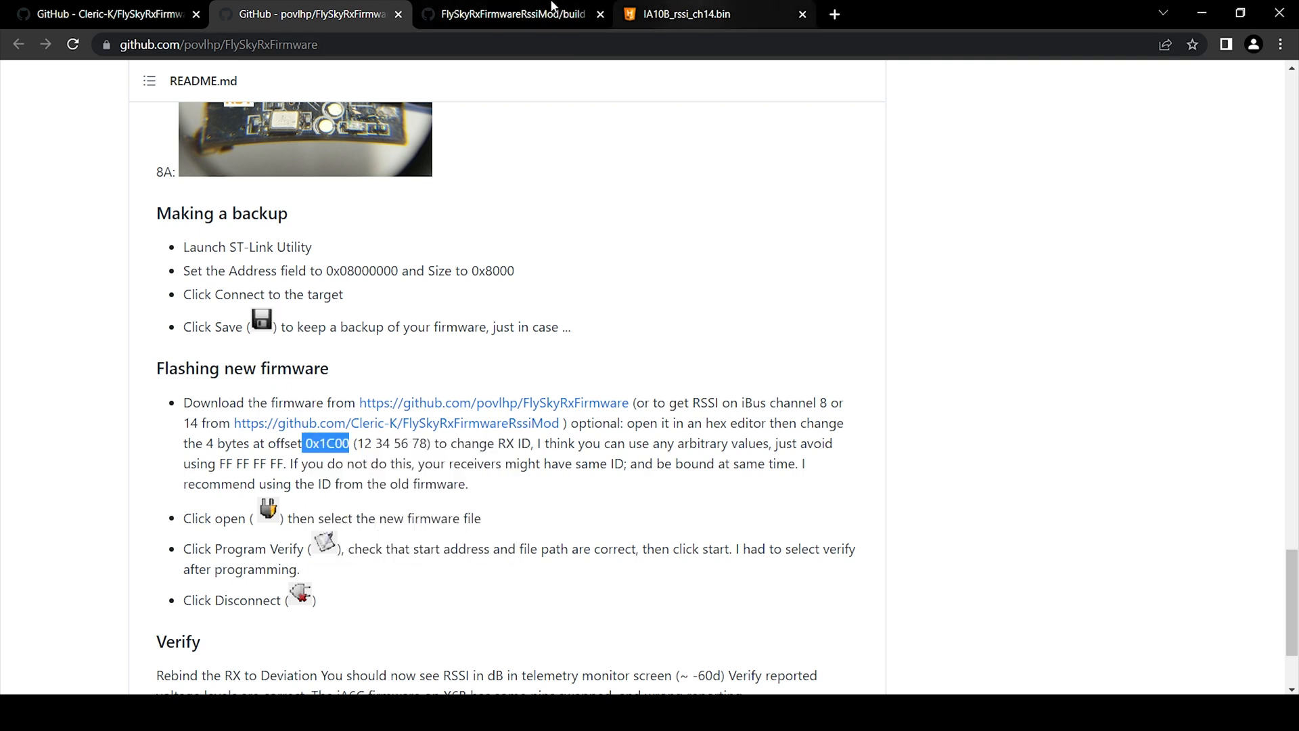
- Jump to offset 0x1C00 in the firmware, showing ID bytes 2F 5D 9A 41
left_click(713, 14)
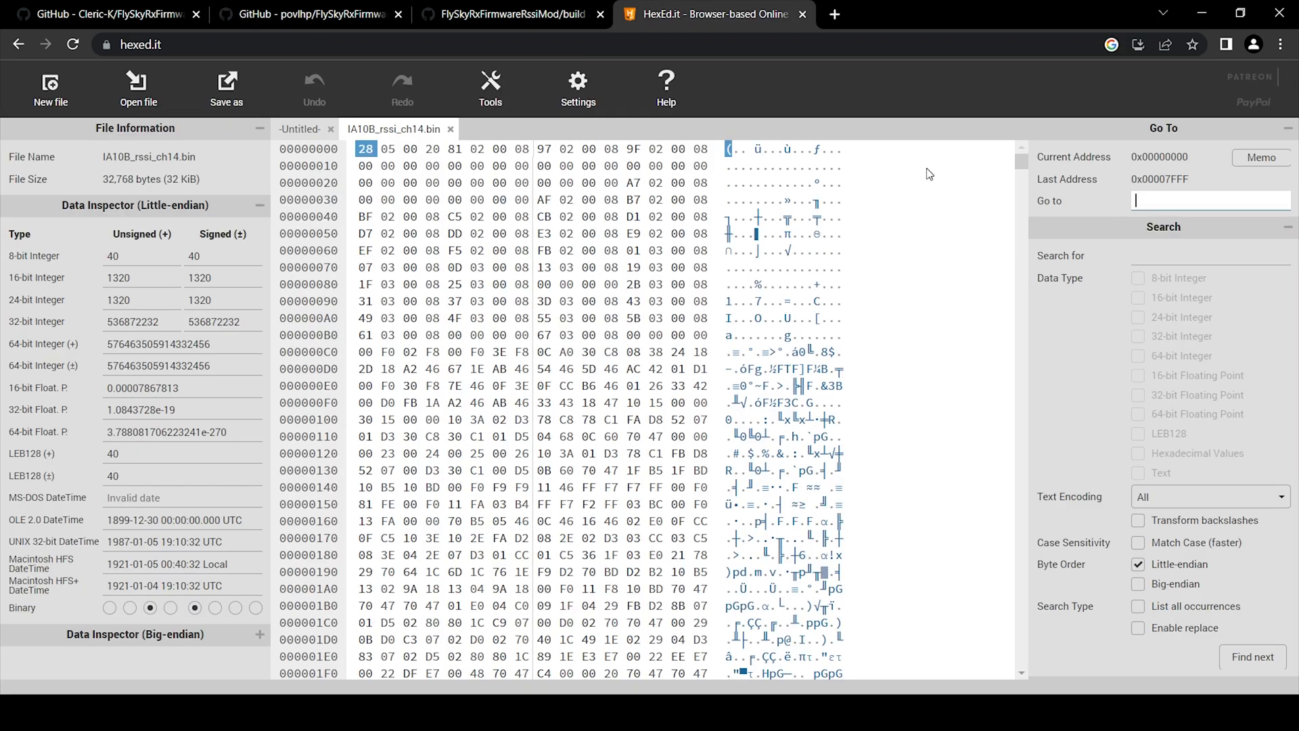
type("0x1C00")
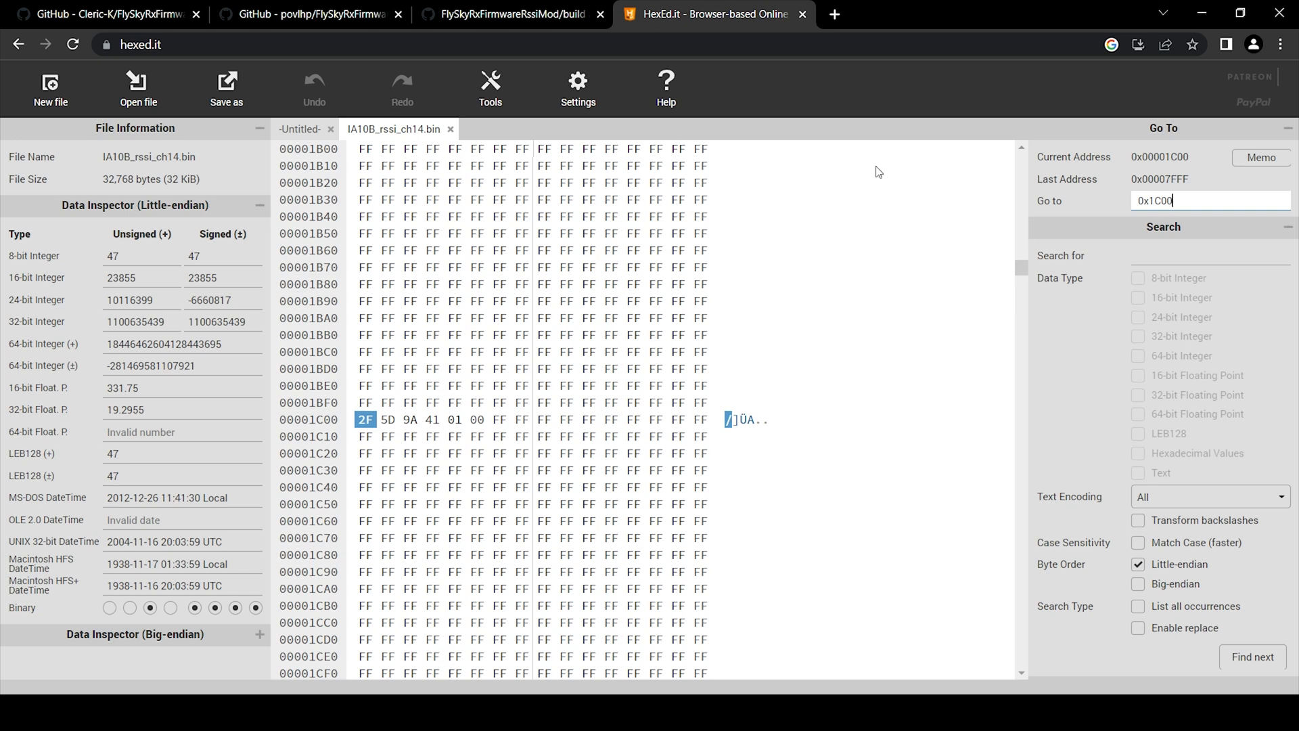
mouse_move(908, 159)
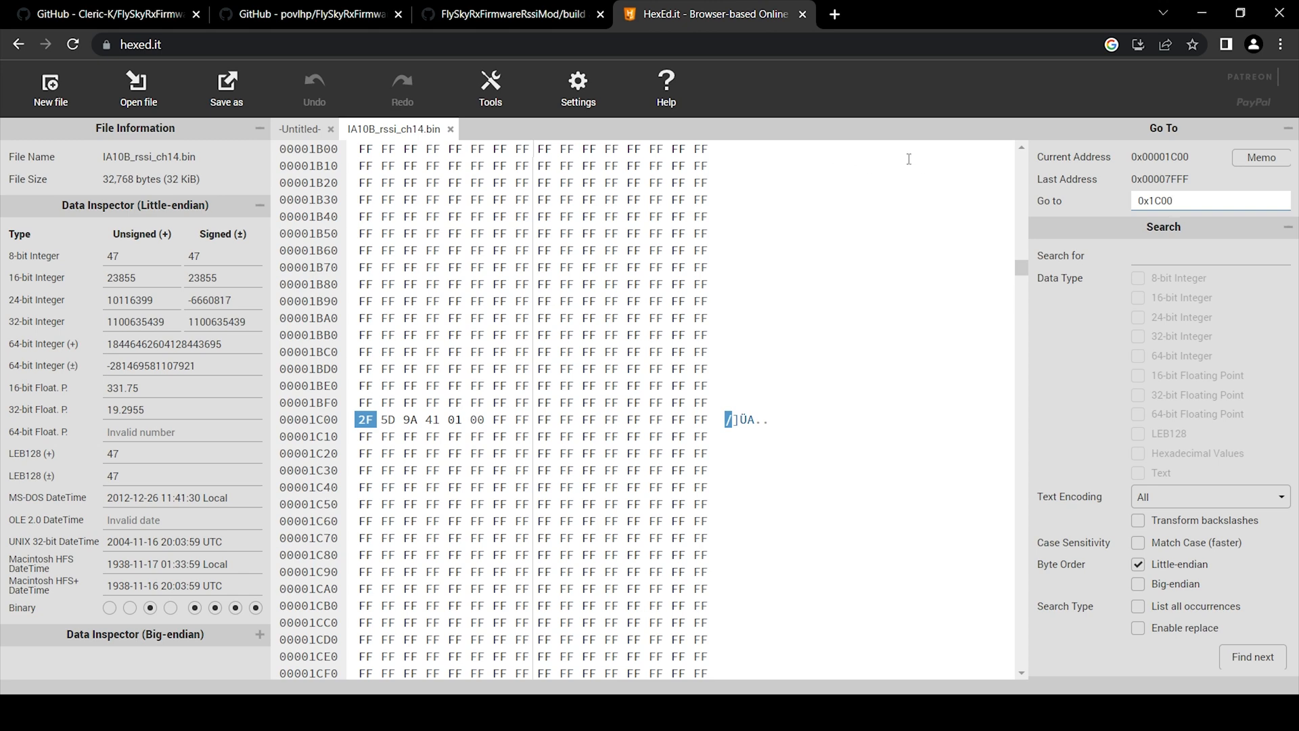
mouse_move(769, 215)
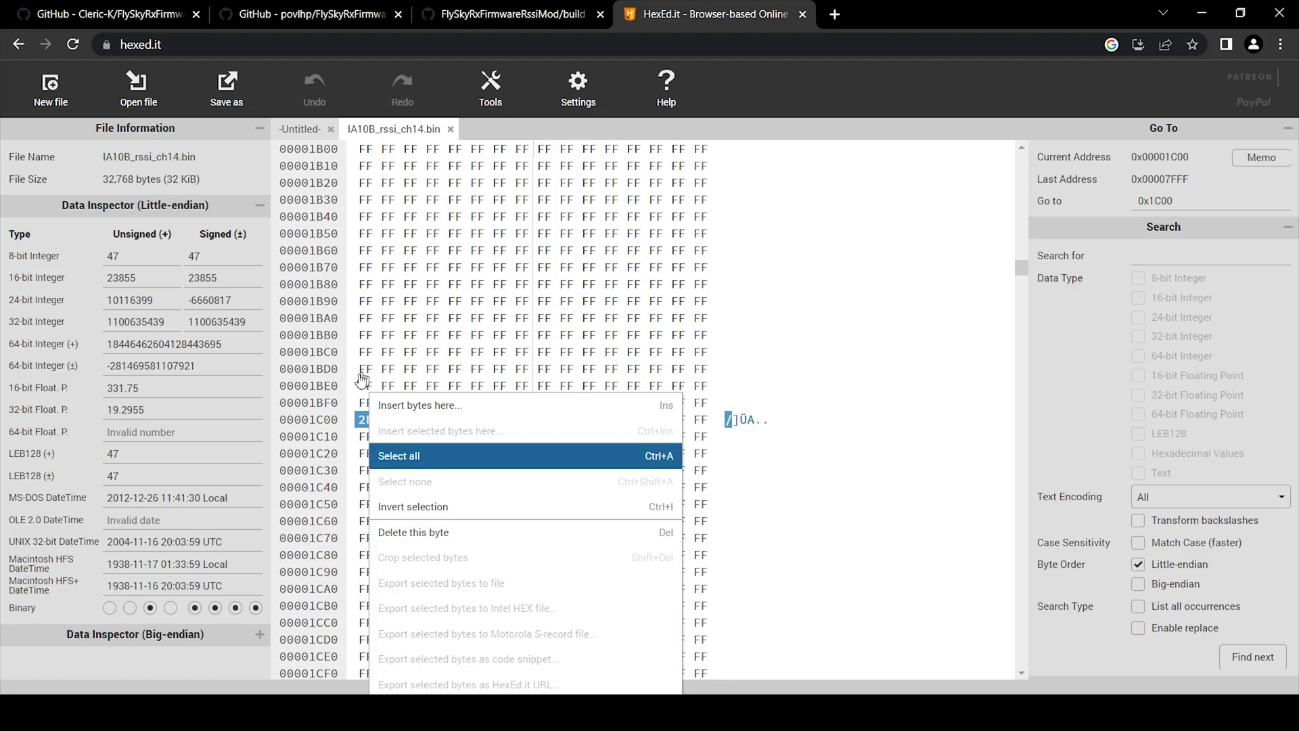
- Delete the original receiver ID bytes at offset 0x1C00
left_click(413, 532)
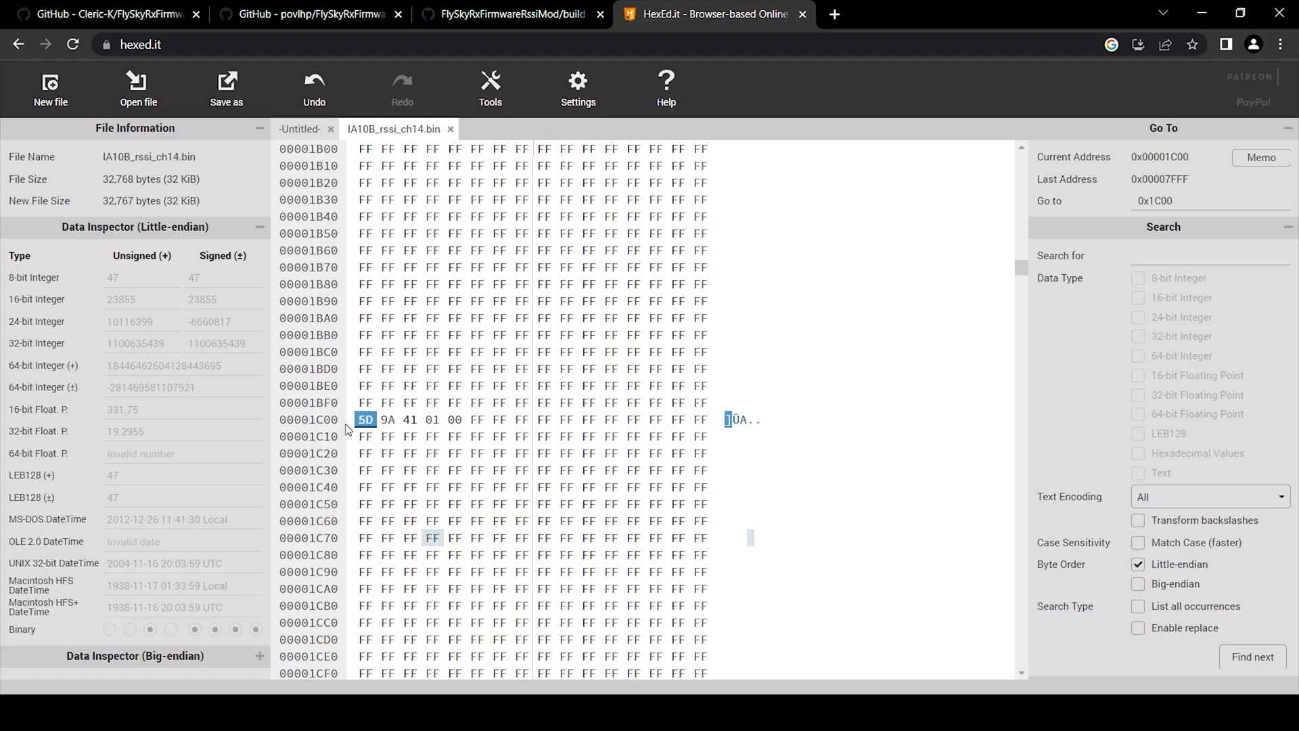
right_click(365, 419)
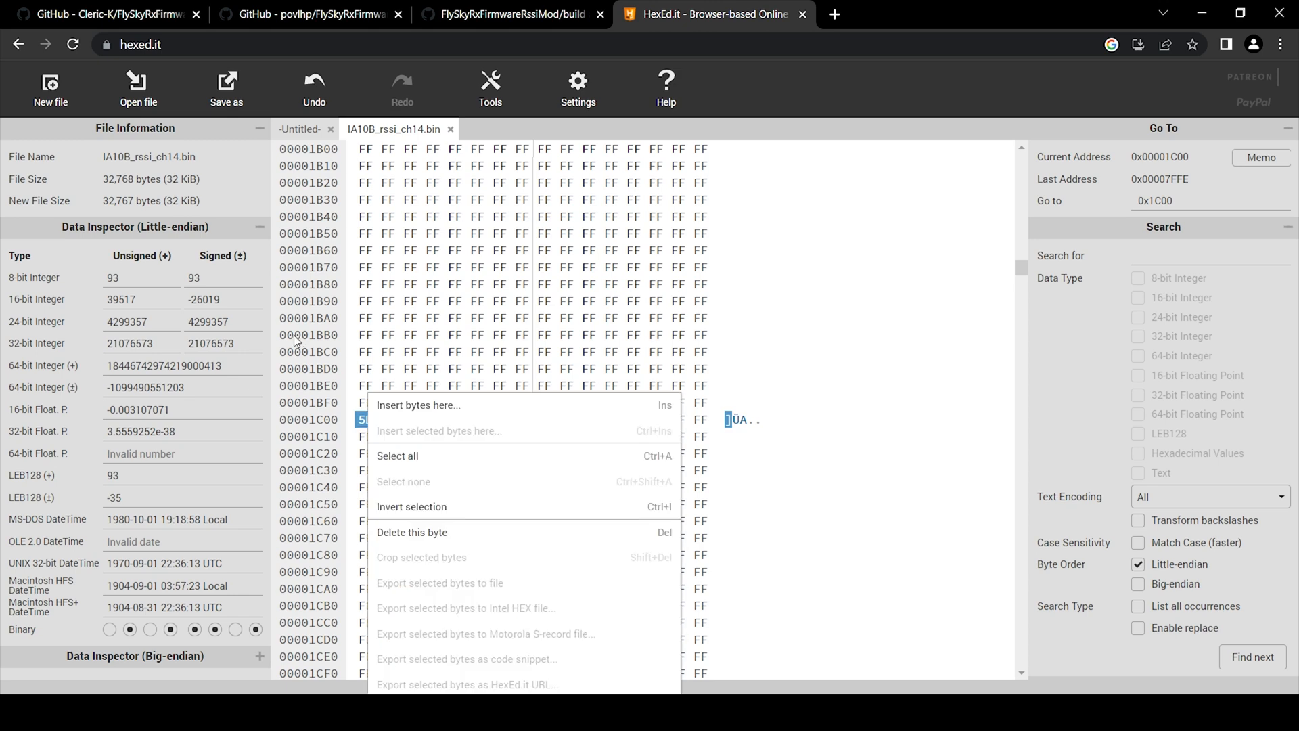
left_click(412, 532)
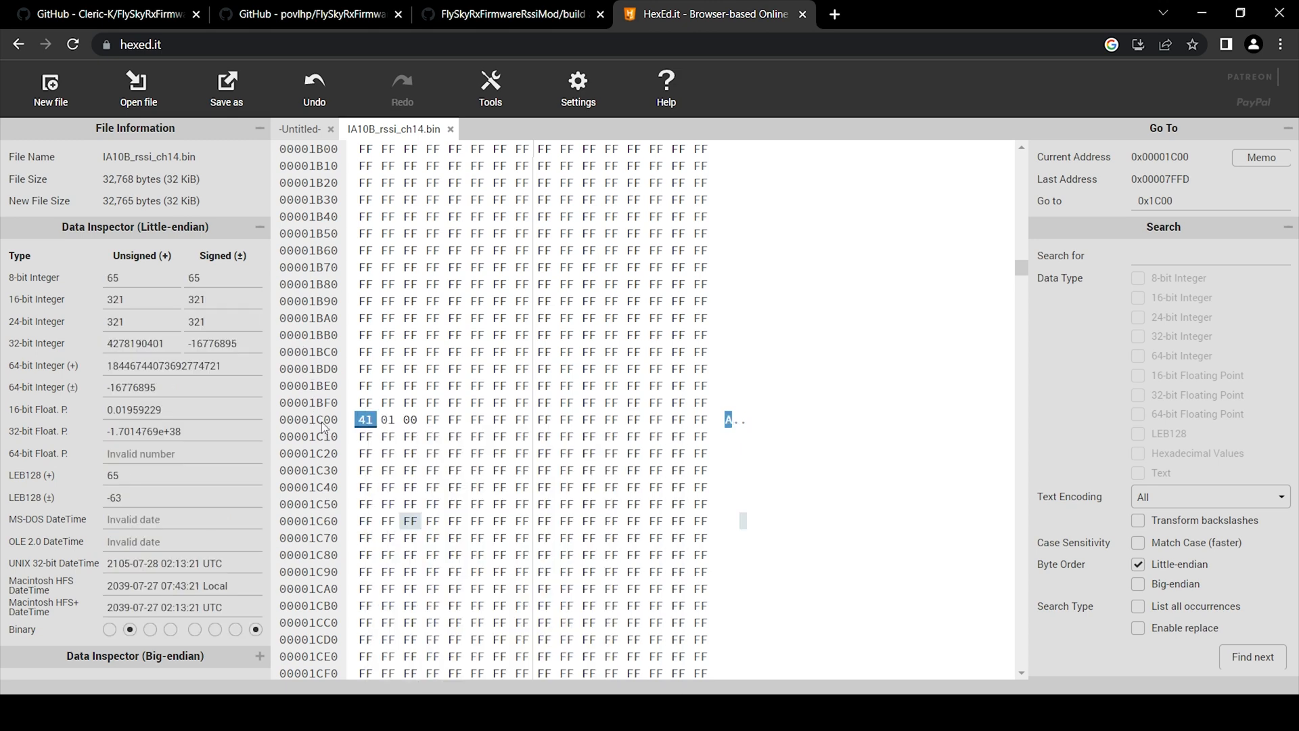
right_click(364, 419)
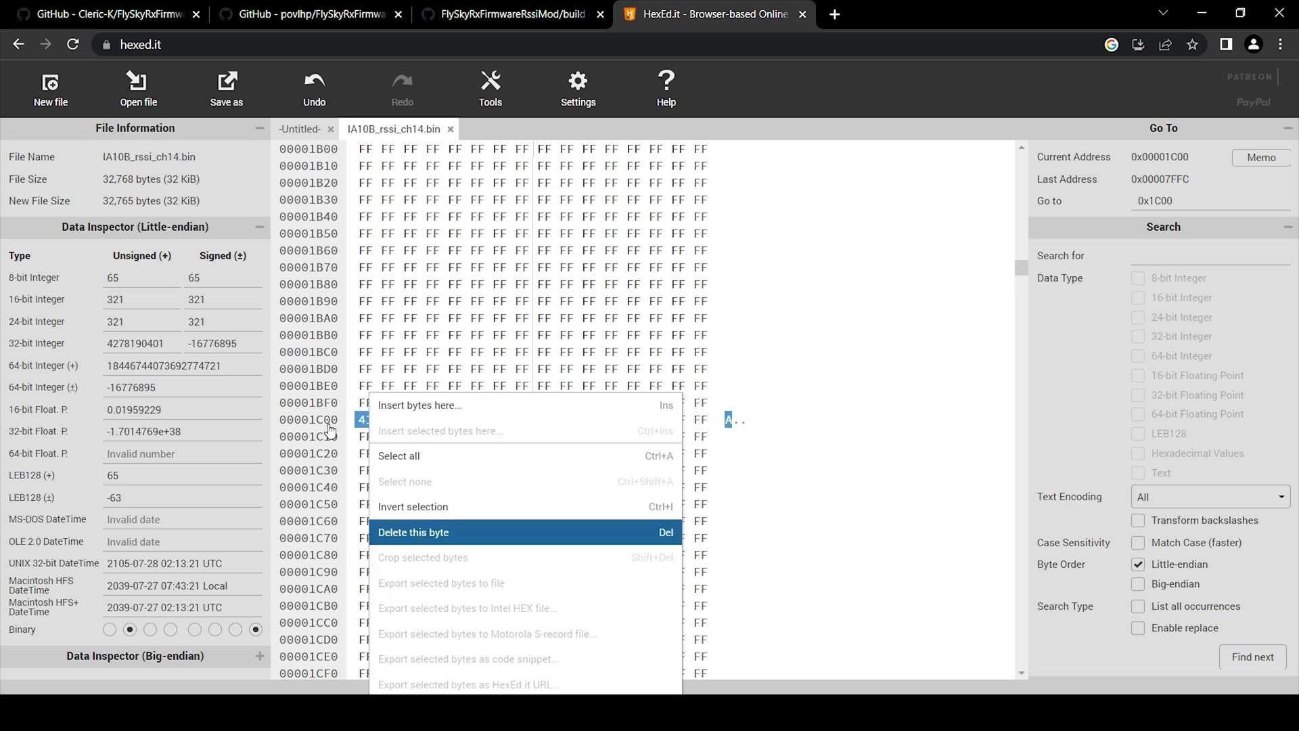
left_click(413, 532)
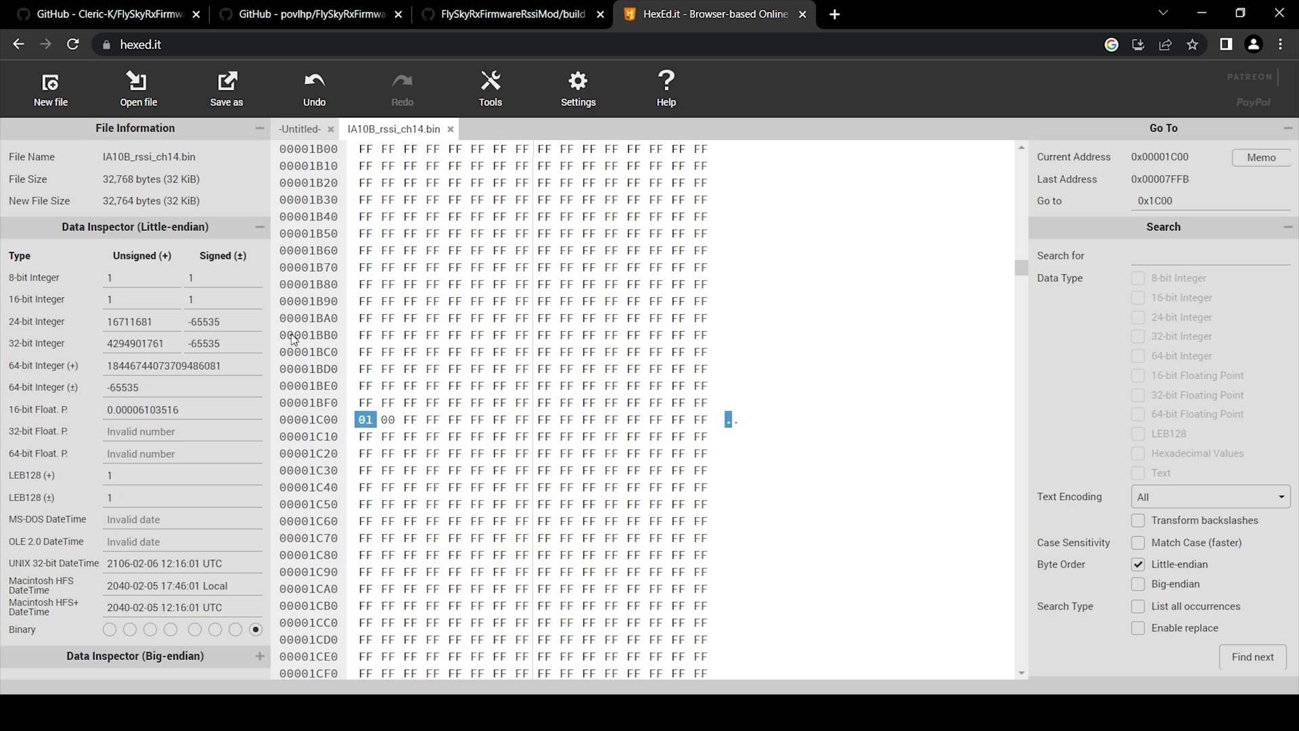
- Insert four 00 bytes at offset 0x1C00
right_click(365, 420)
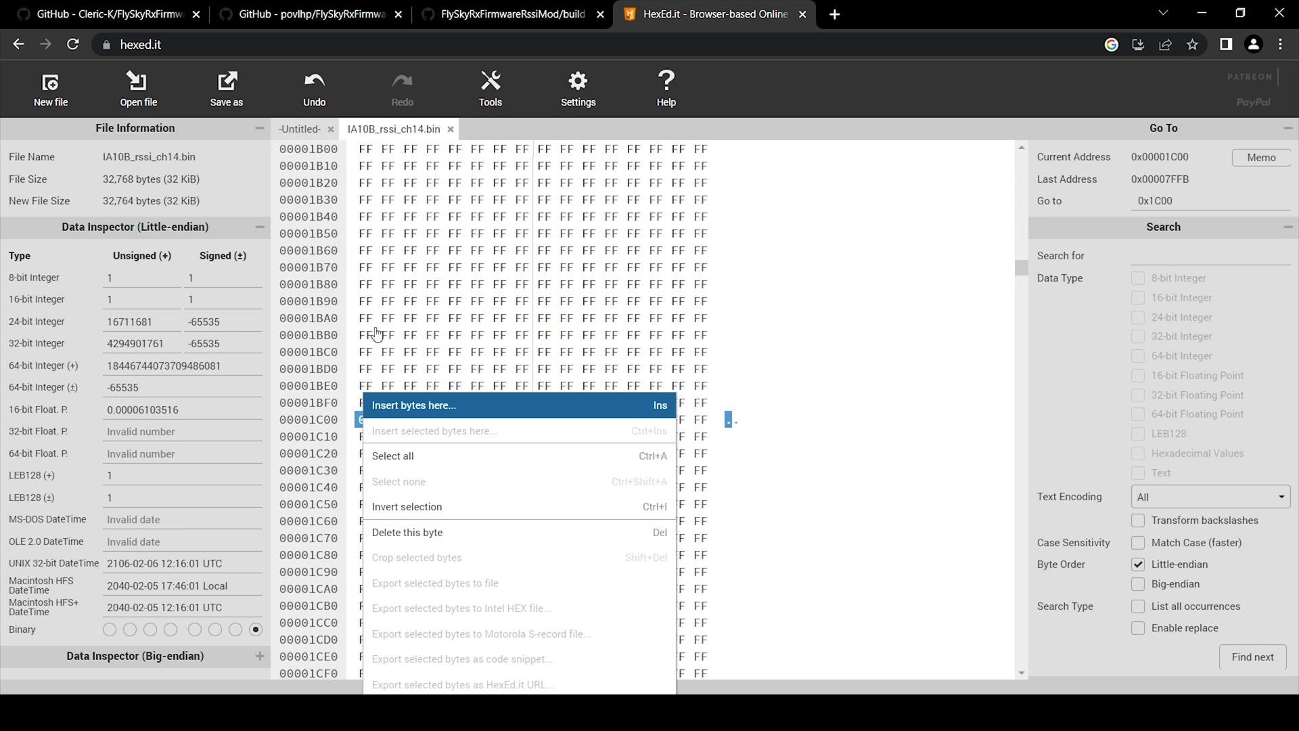
left_click(414, 405)
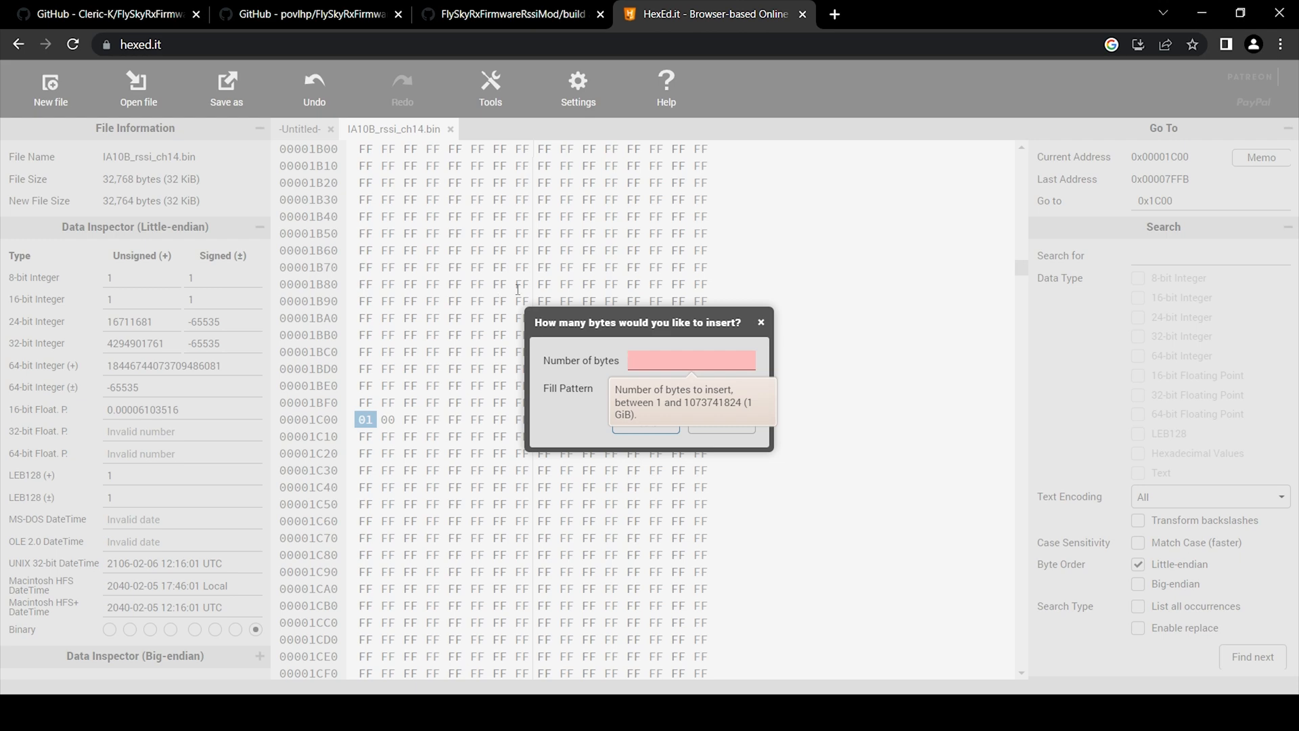
type("4")
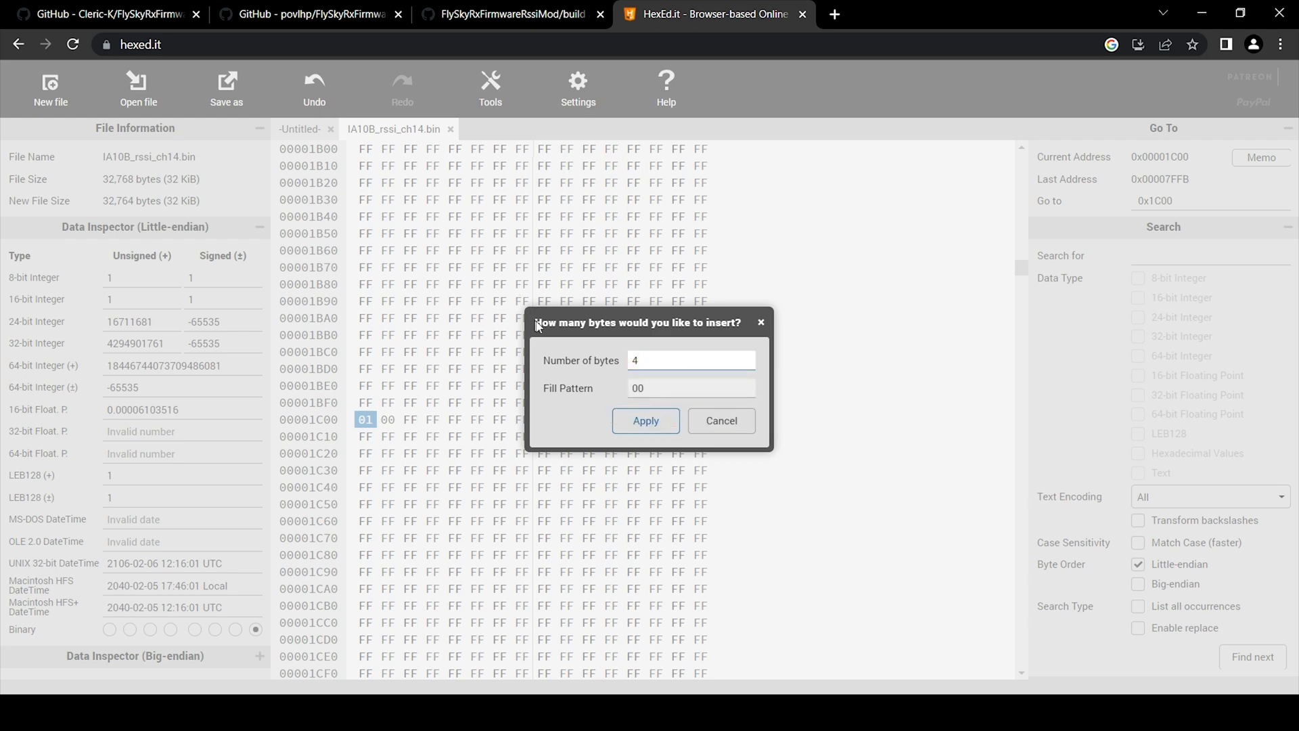
left_click(690, 359)
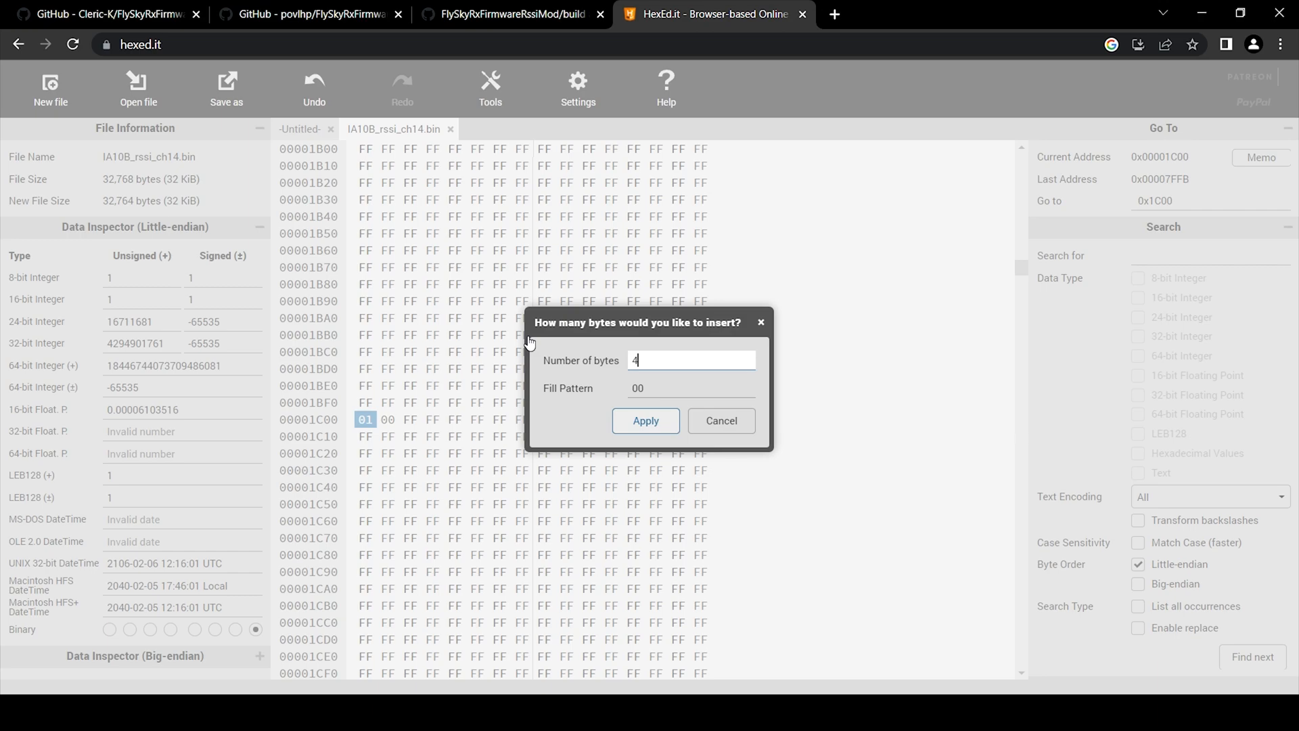
left_click(645, 421)
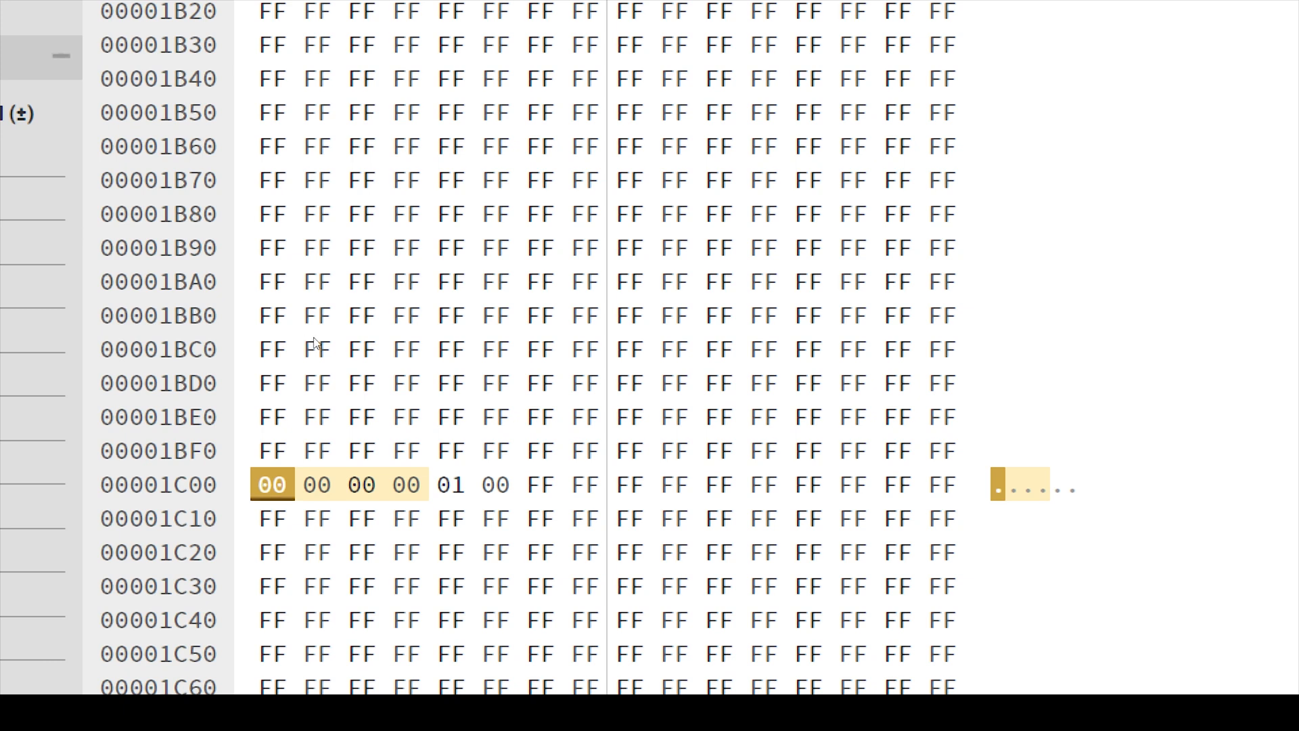
mouse_move(295, 341)
type("11")
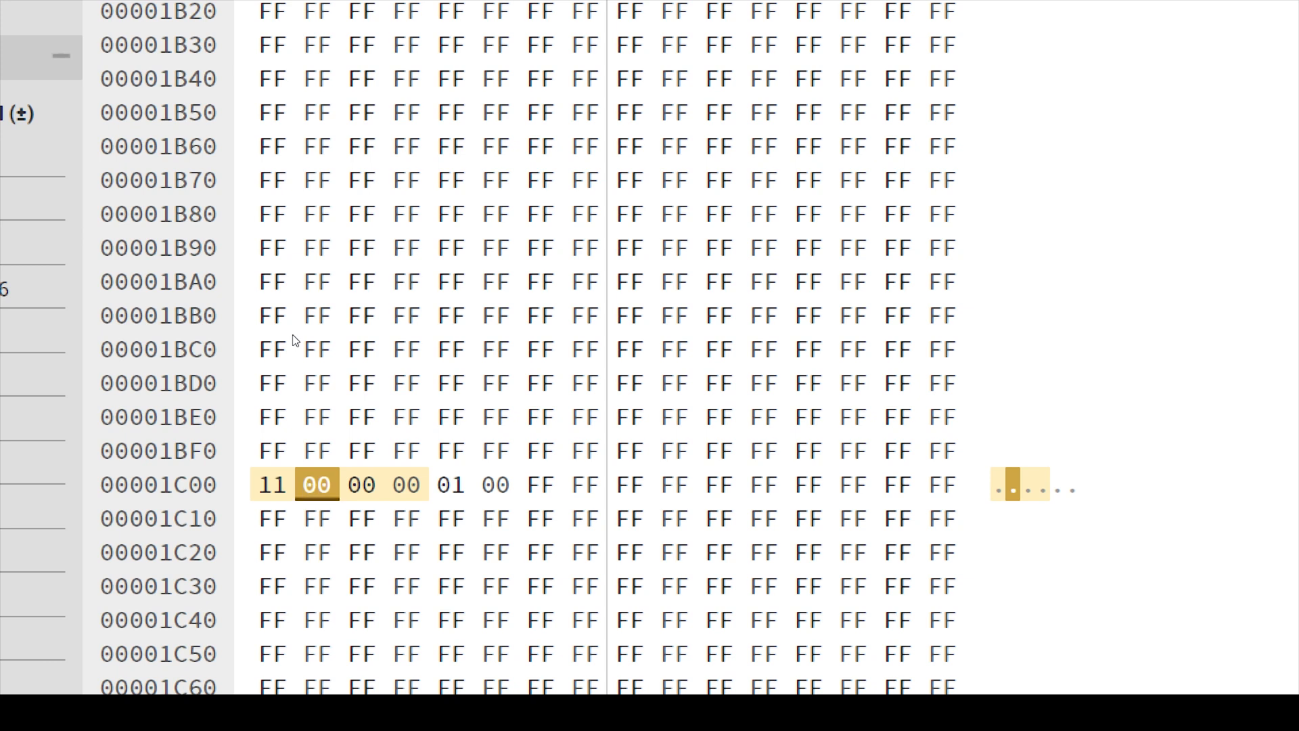
- Overwrite the zero bytes at 0x1C00 with 11 22 33 44 and save the firmware
type("22")
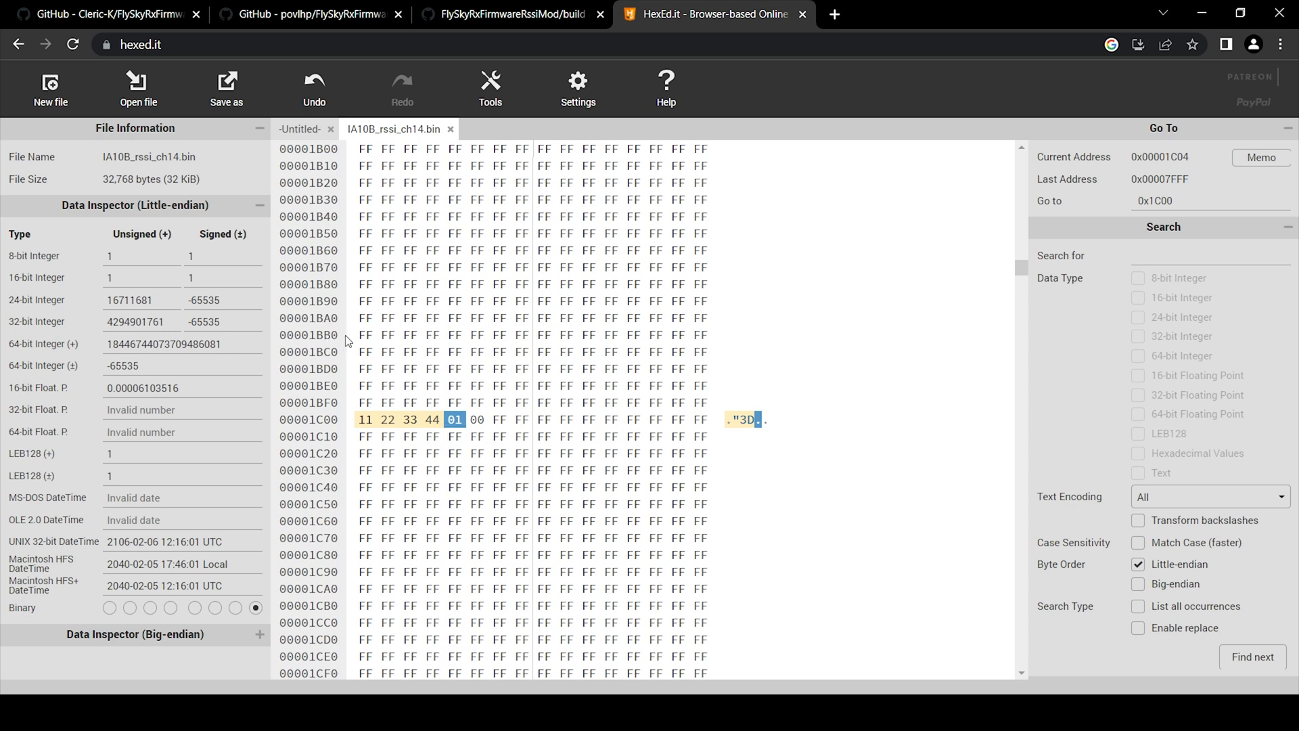
mouse_move(355, 340)
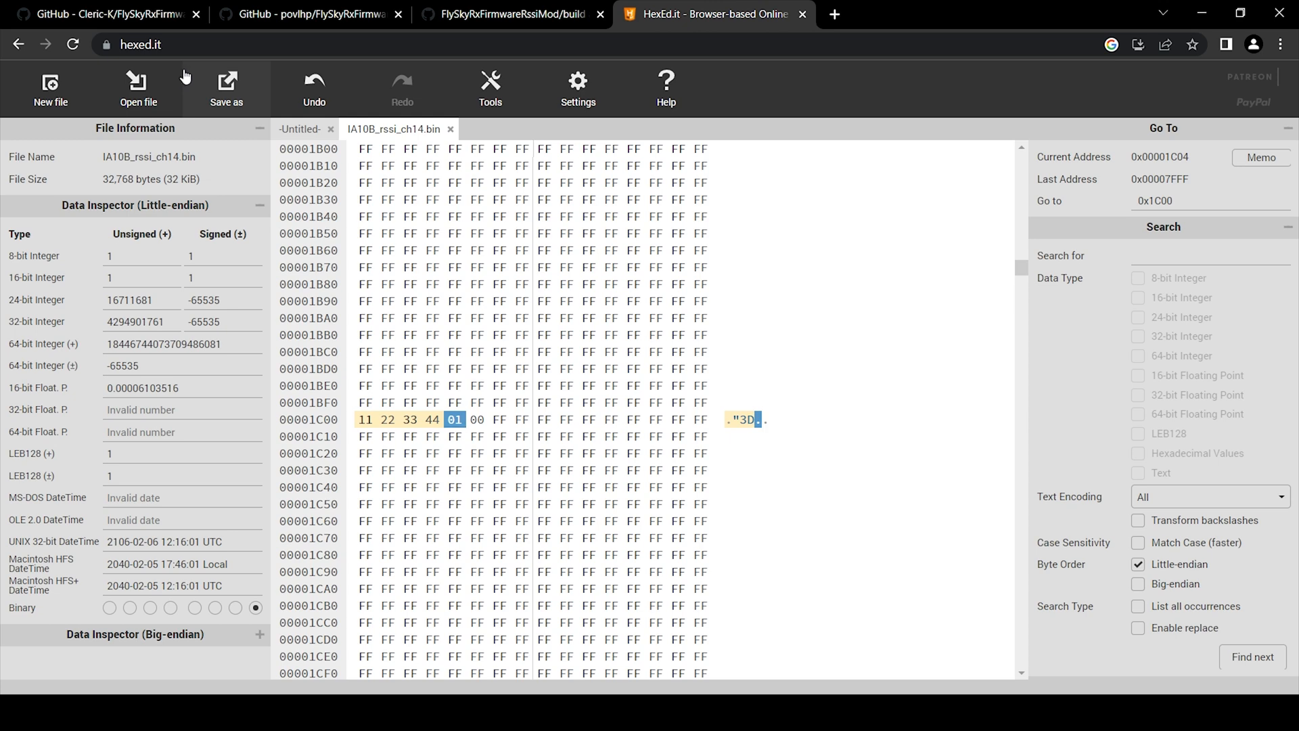
left_click(226, 89)
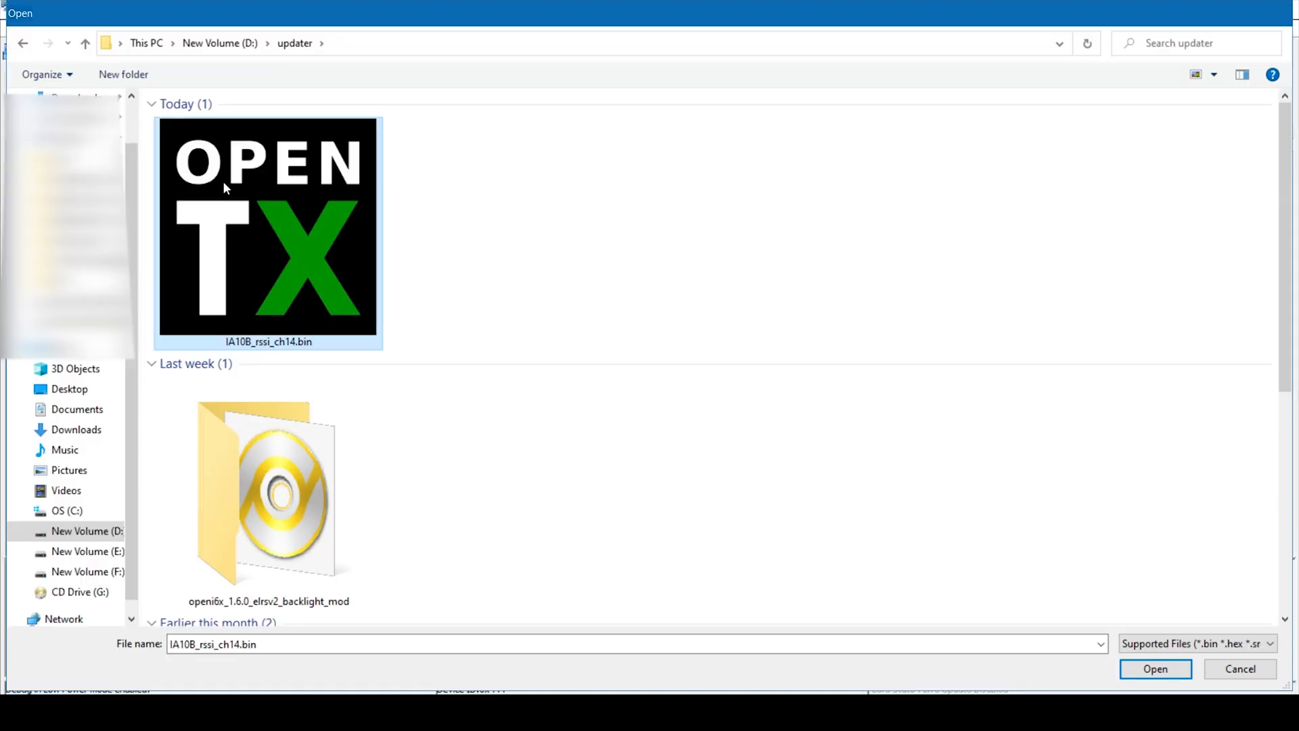
- Load D:\updater\IA10B_rssi_ch14.bin and start programming and verifying the receiver flash
left_click(1155, 668)
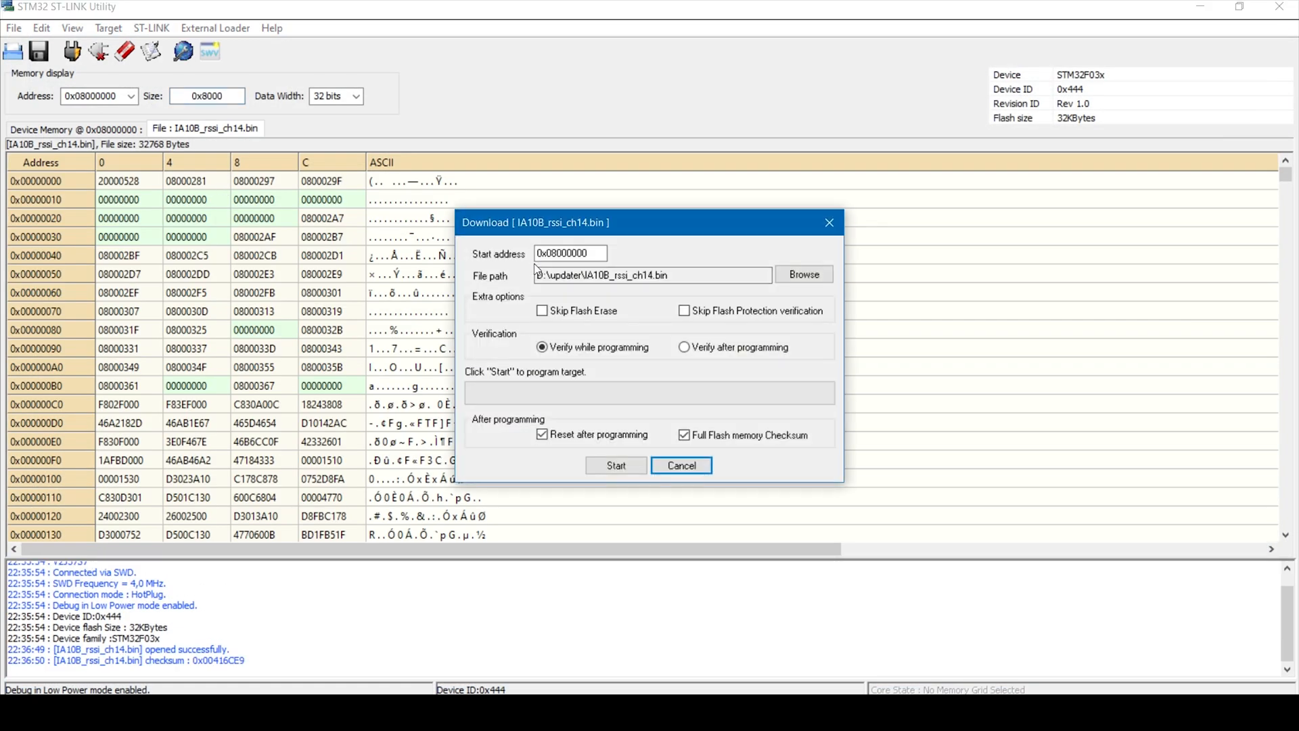
left_click(616, 465)
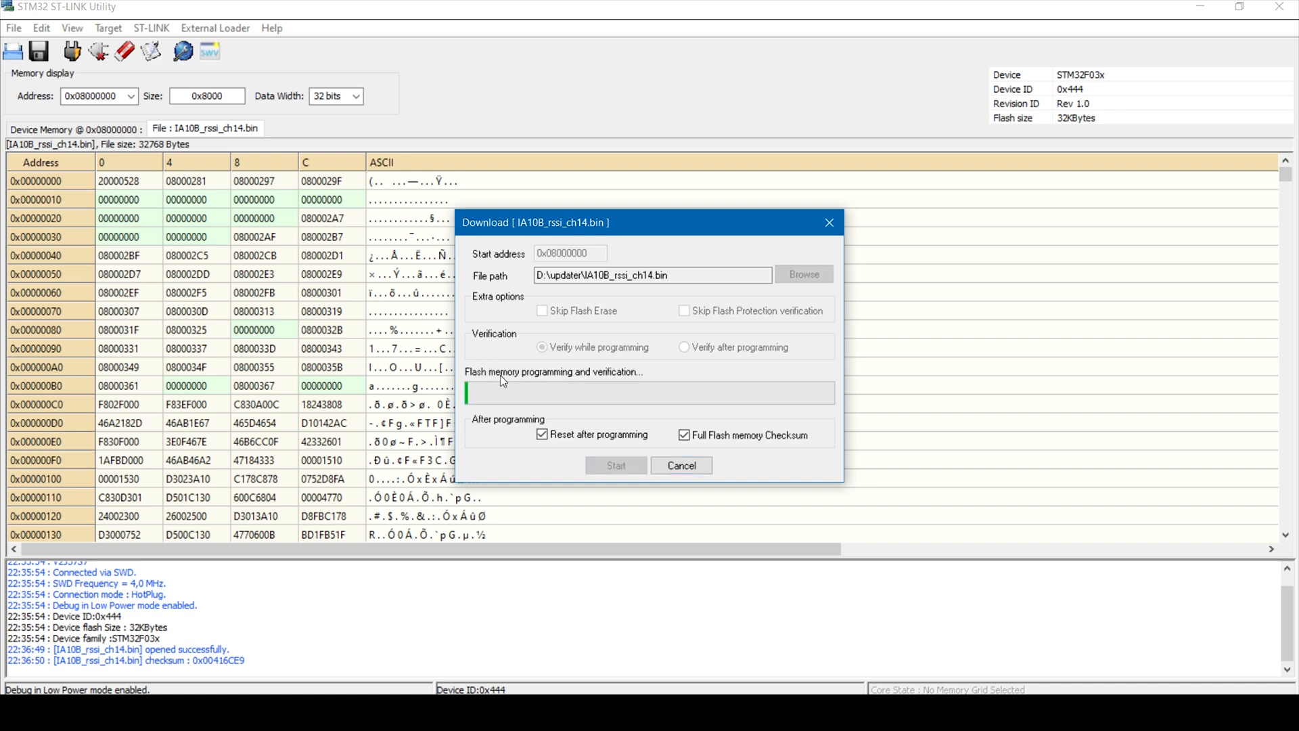